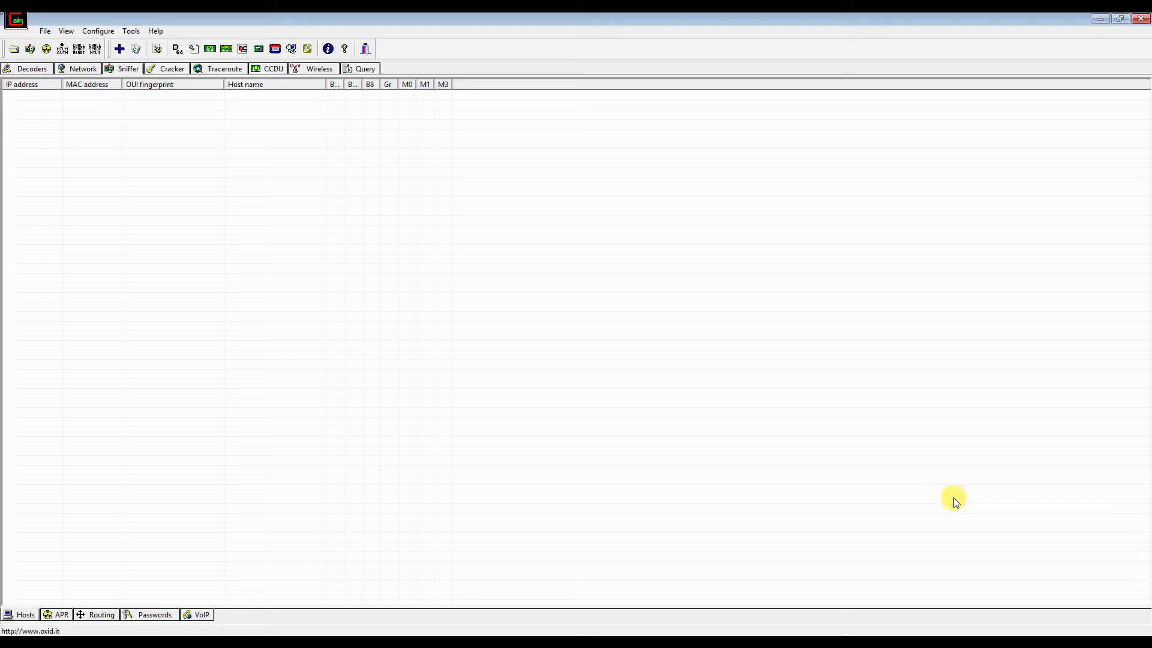
{"action": "mouse_move", "coordinate": [29, 49]}
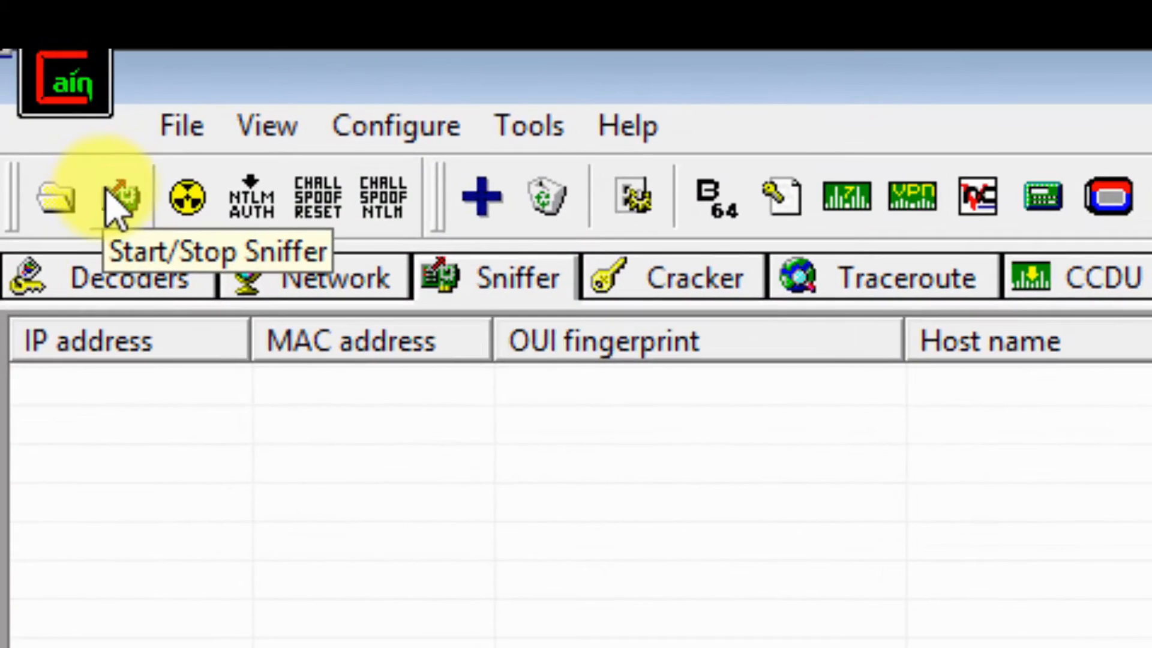
Start the Cain & Abel packet sniffer on the local network.
{"action": "left_click", "coordinate": [121, 198]}
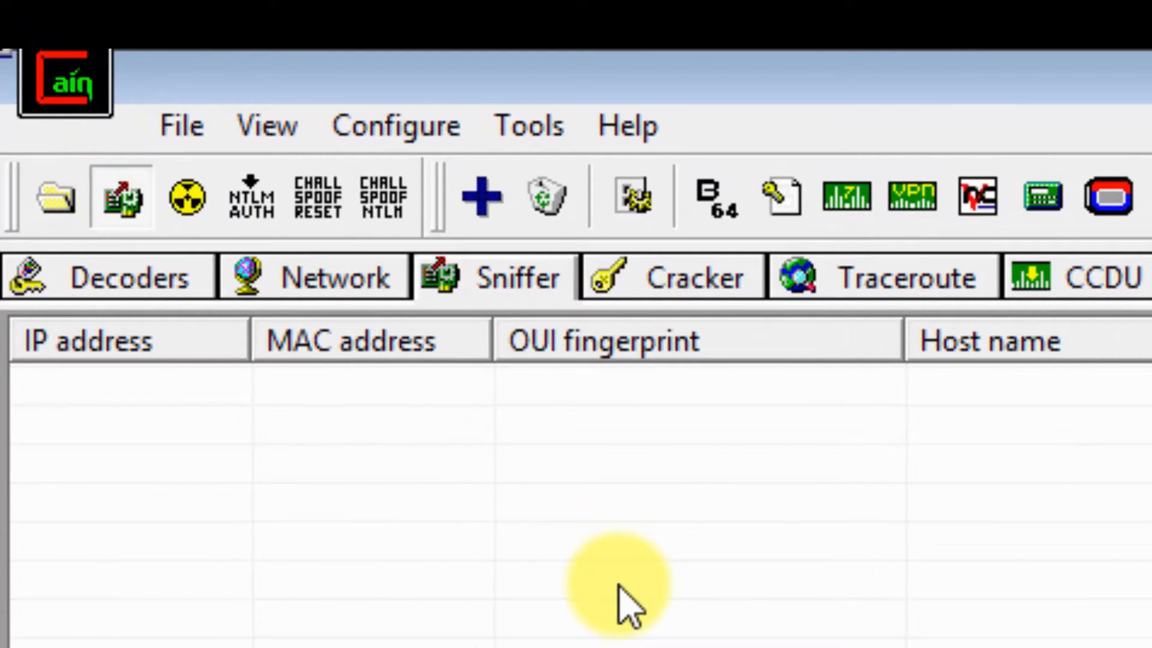
{"action": "mouse_move", "coordinate": [433, 228]}
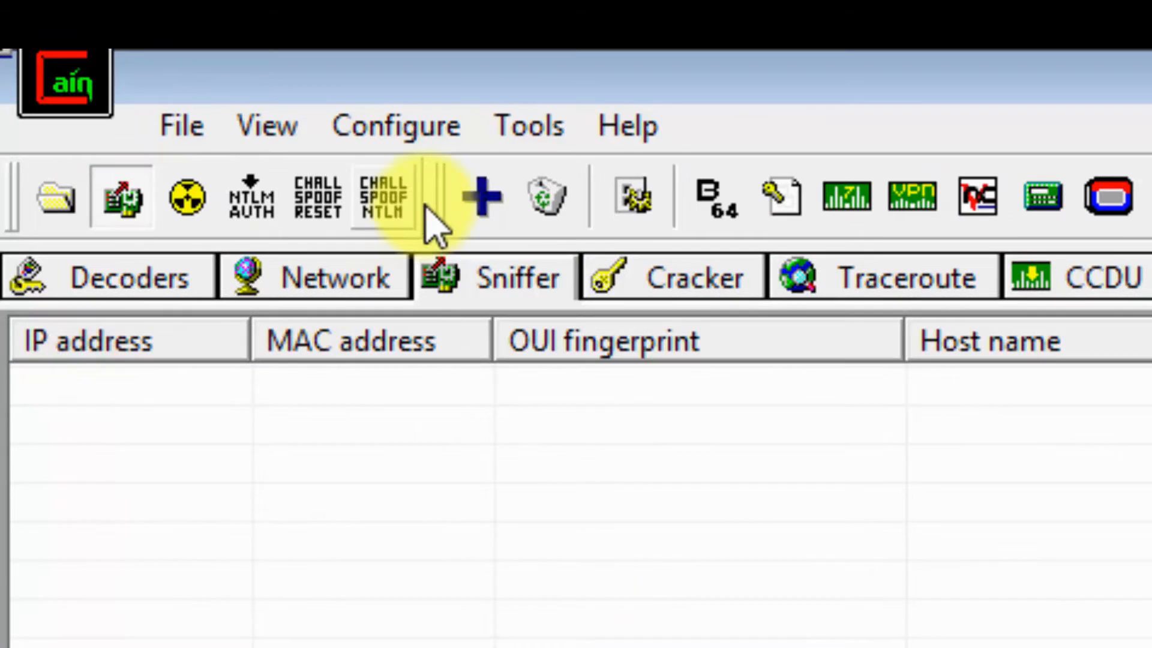
Run the MAC Address Scanner over all hosts in the subnet.
{"action": "left_click", "coordinate": [479, 197]}
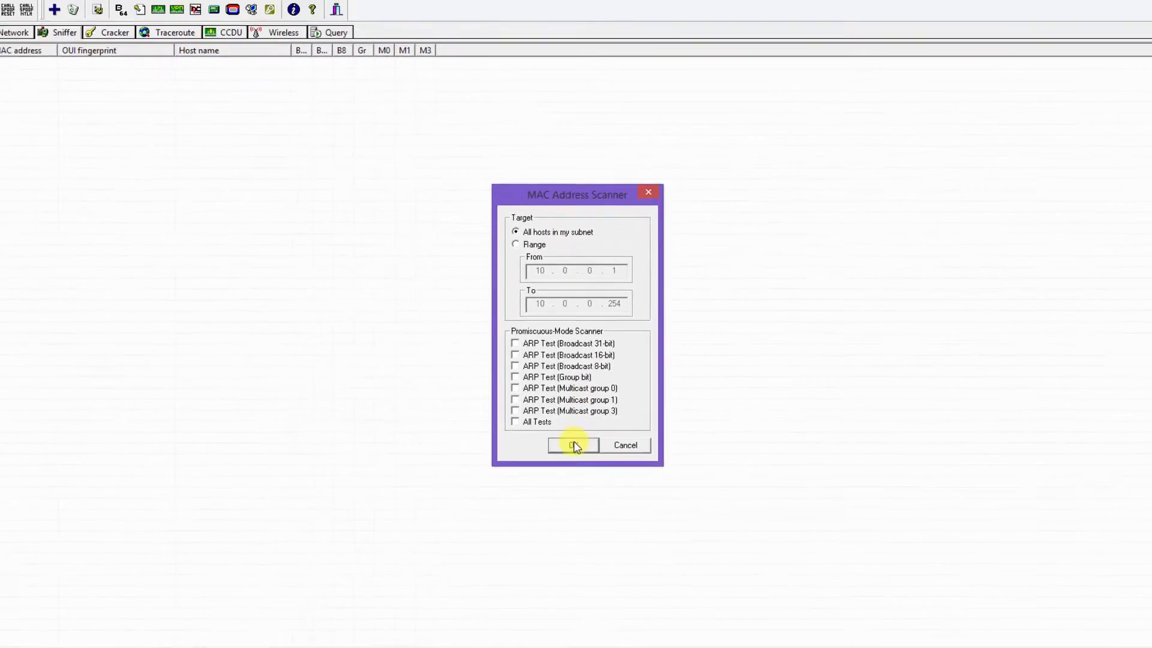
{"action": "left_click", "coordinate": [573, 446]}
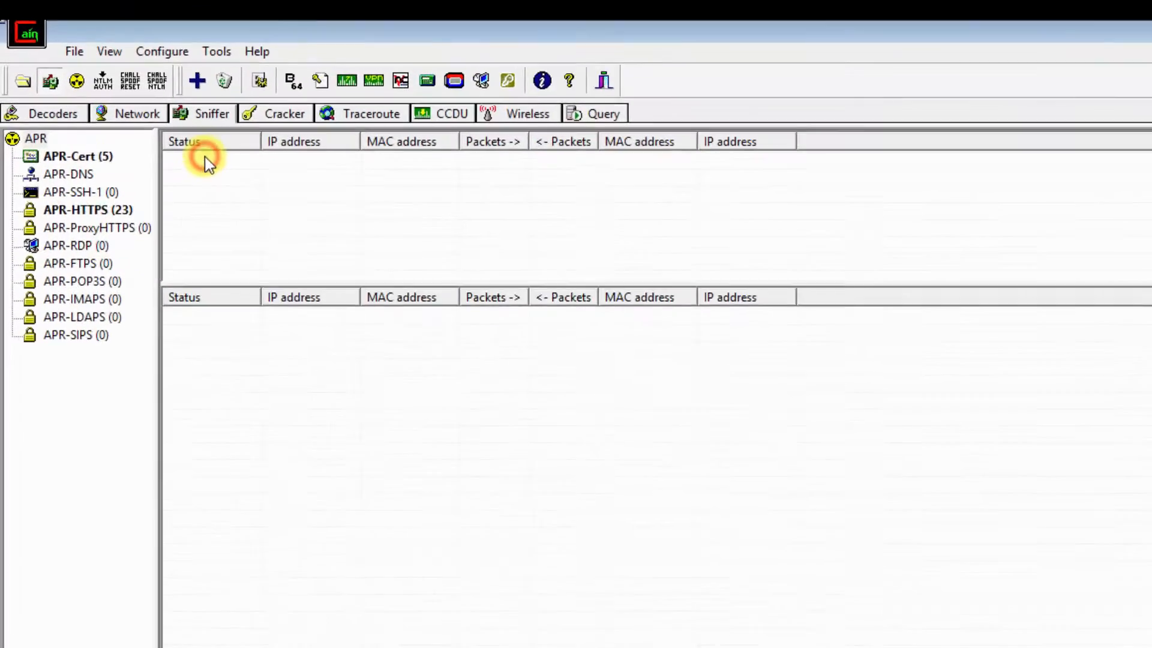
Add APR routes pairing gateway 10.0.0.1 with hosts 10.0.0.3, 10.0.0.4 and 10.0.0.12.
{"action": "left_click", "coordinate": [196, 79]}
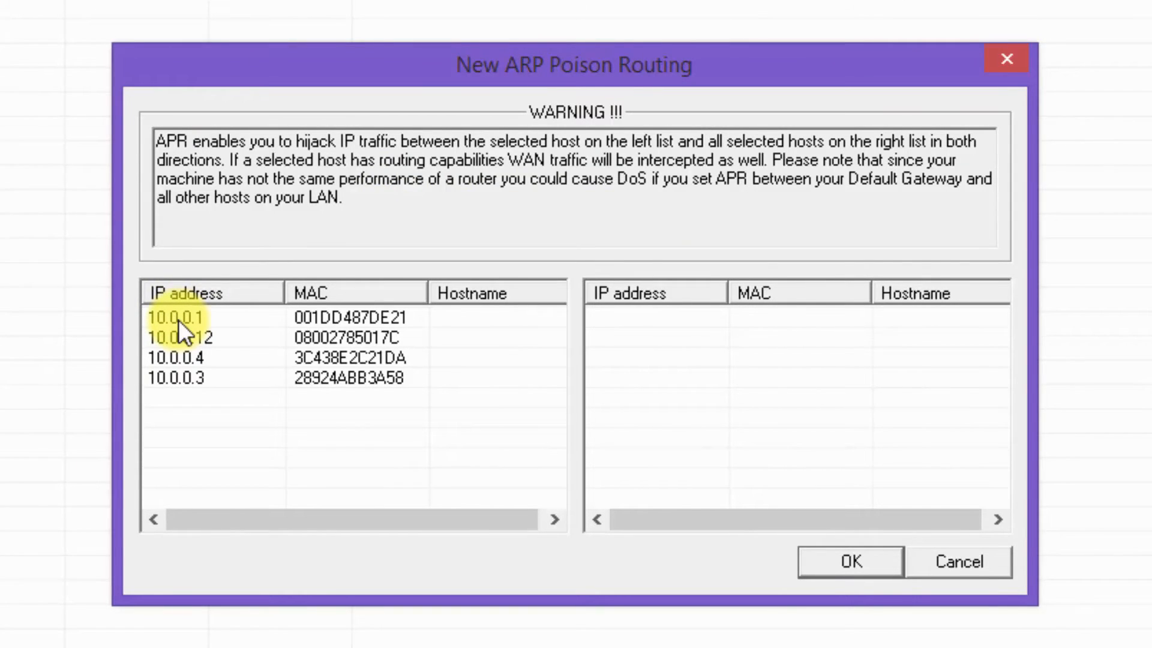
{"action": "left_click", "coordinate": [176, 317]}
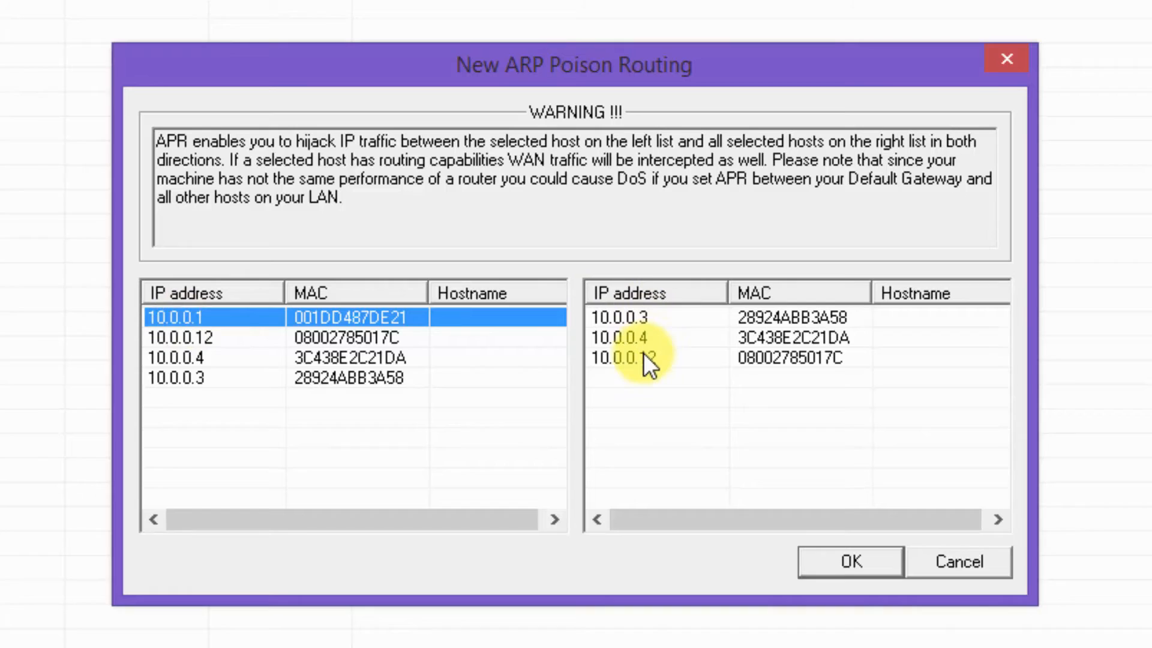
{"action": "left_click", "coordinate": [646, 358]}
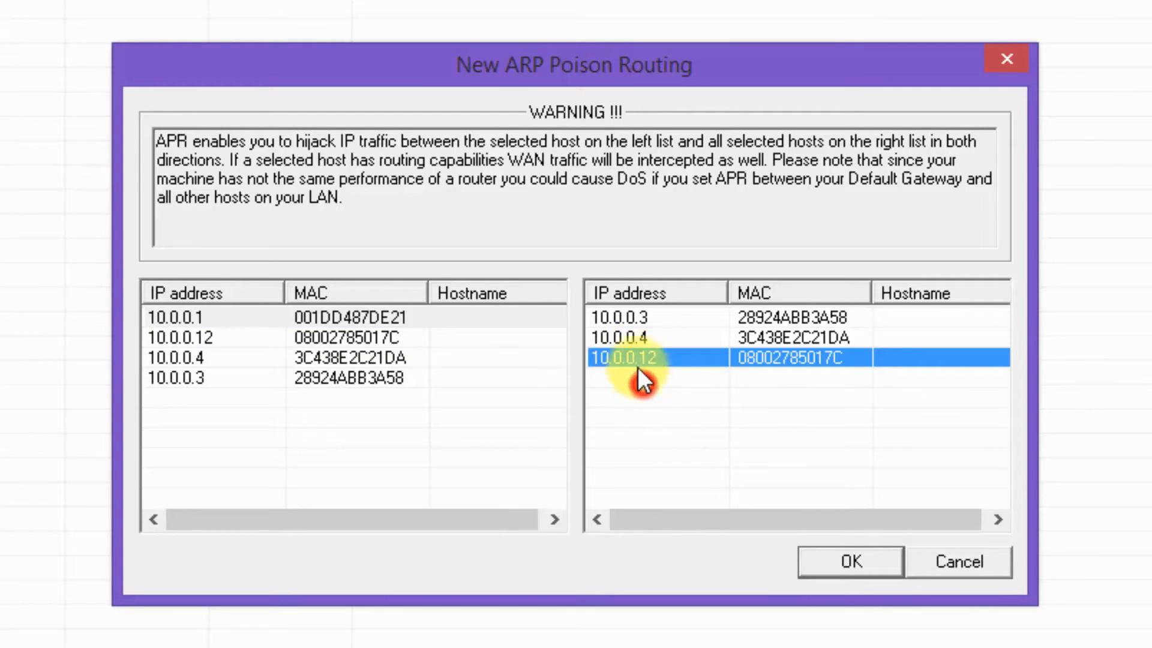
{"action": "left_click", "coordinate": [849, 562]}
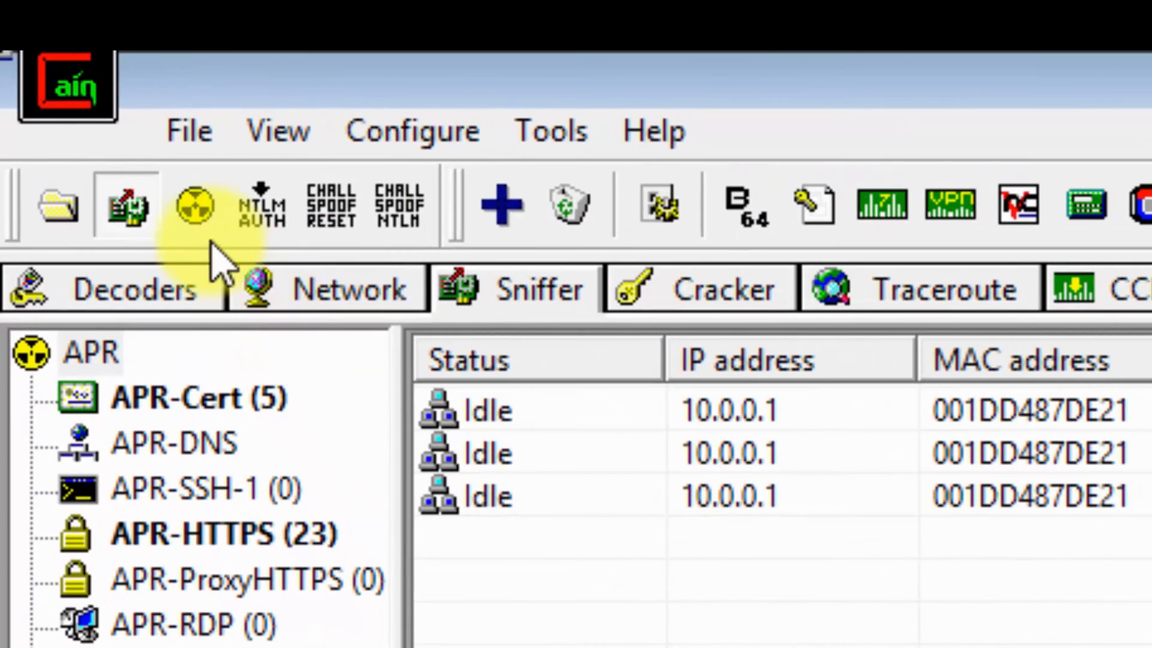
Start ARP poisoning on the three gateway-to-victim routes.
{"action": "left_click", "coordinate": [190, 204]}
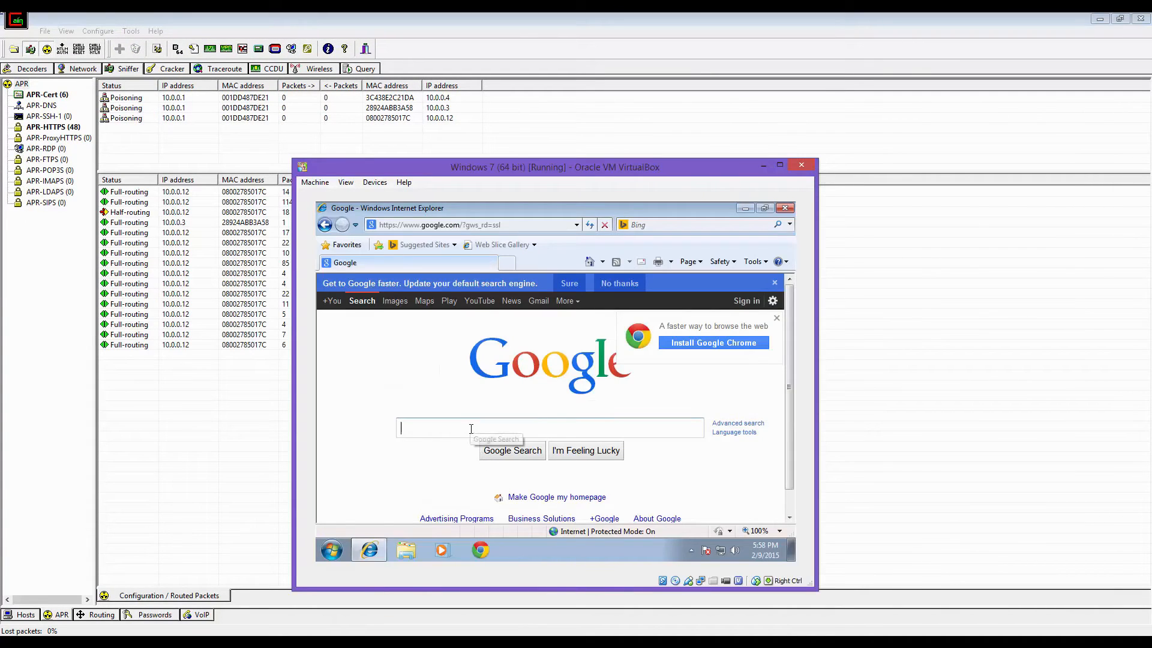
Search 'php' and reach the phpBB Community login page past the certificate warning.
{"action": "type", "text": "phpbb"}
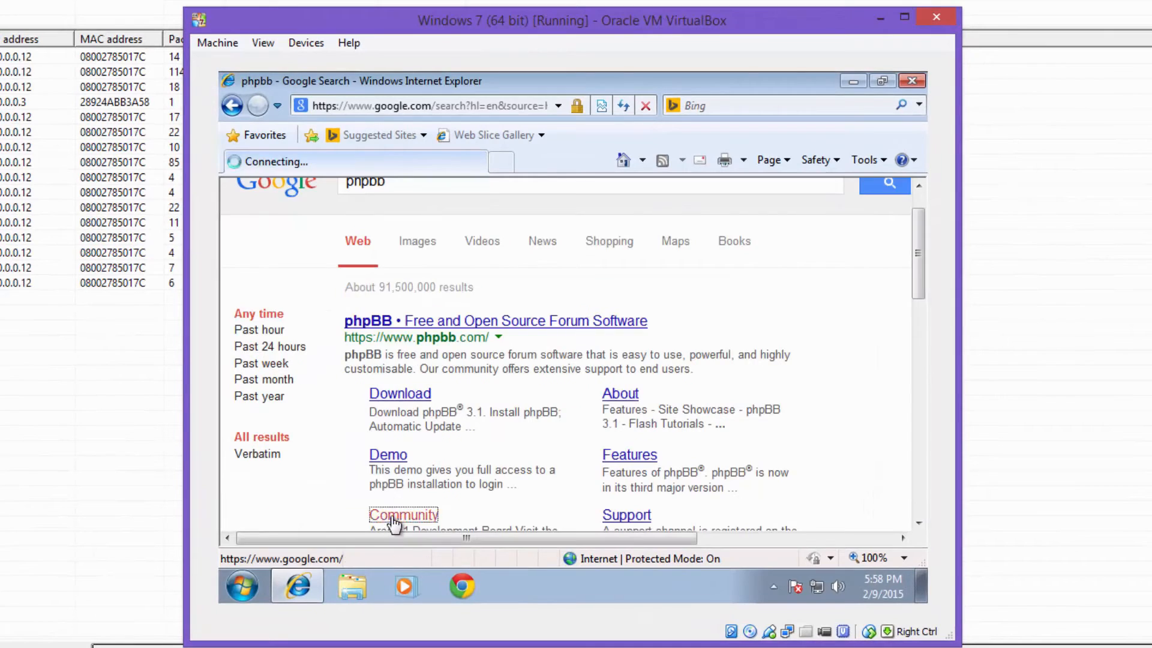
{"action": "left_click", "coordinate": [402, 514]}
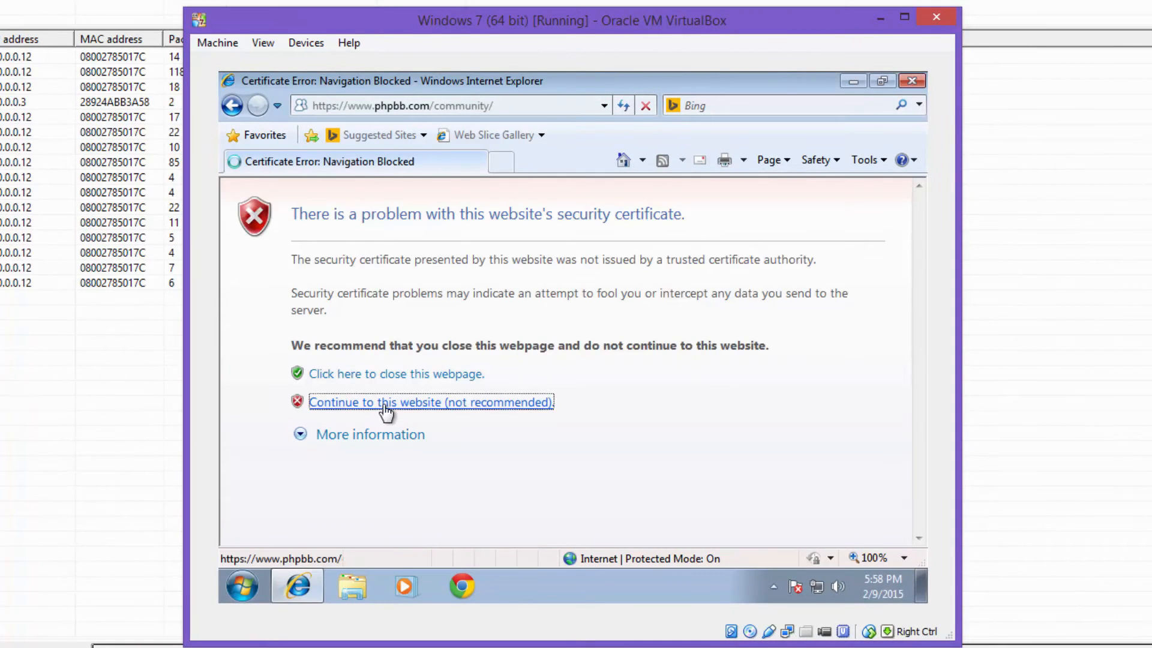
{"action": "left_click", "coordinate": [430, 402]}
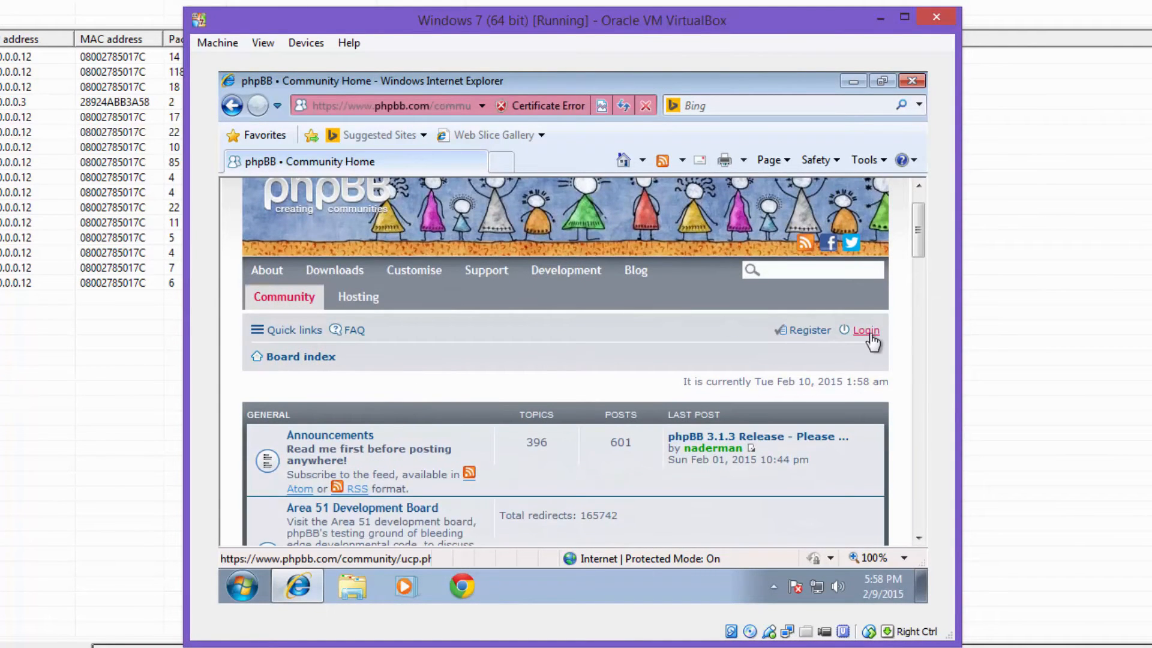
{"action": "left_click", "coordinate": [865, 330]}
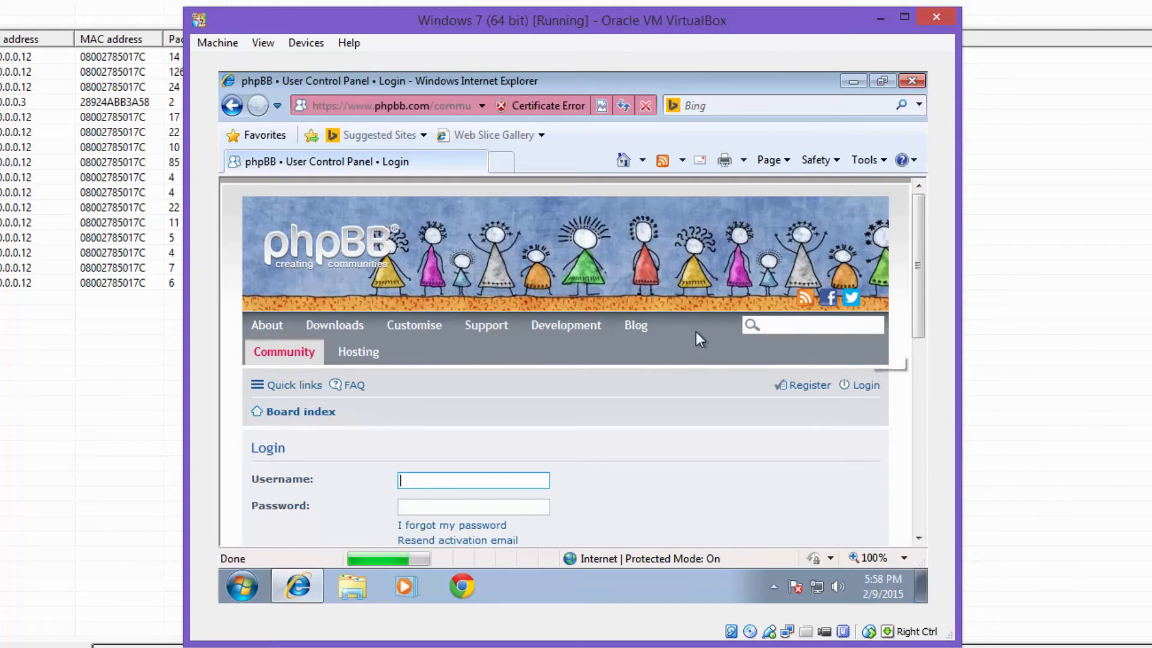
Submit the forum login with username 'David' and the password.
{"action": "scroll", "scroll_direction": "down", "scroll_amount": 3}
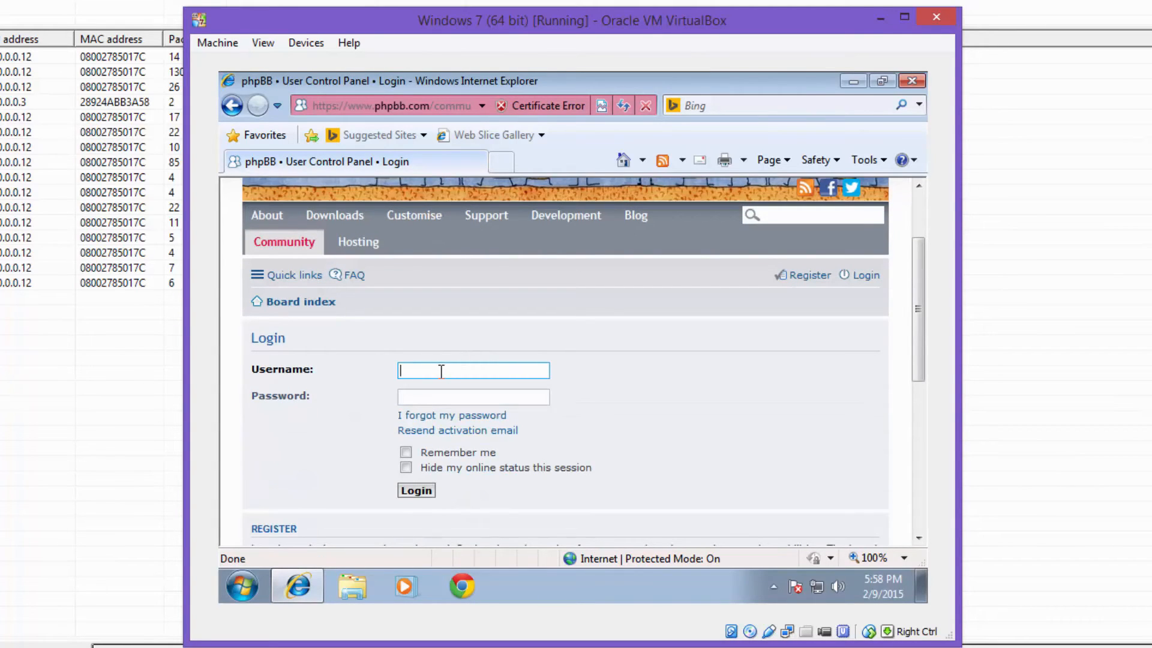
{"action": "type", "text": "David"}
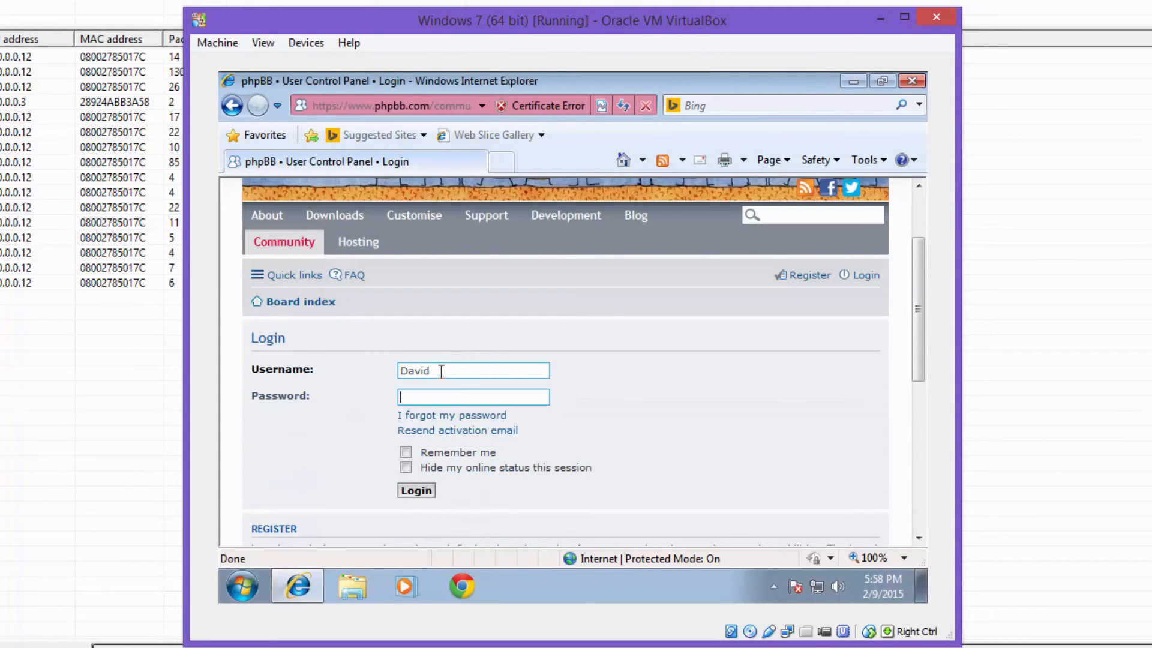
{"action": "type", "text": "•"}
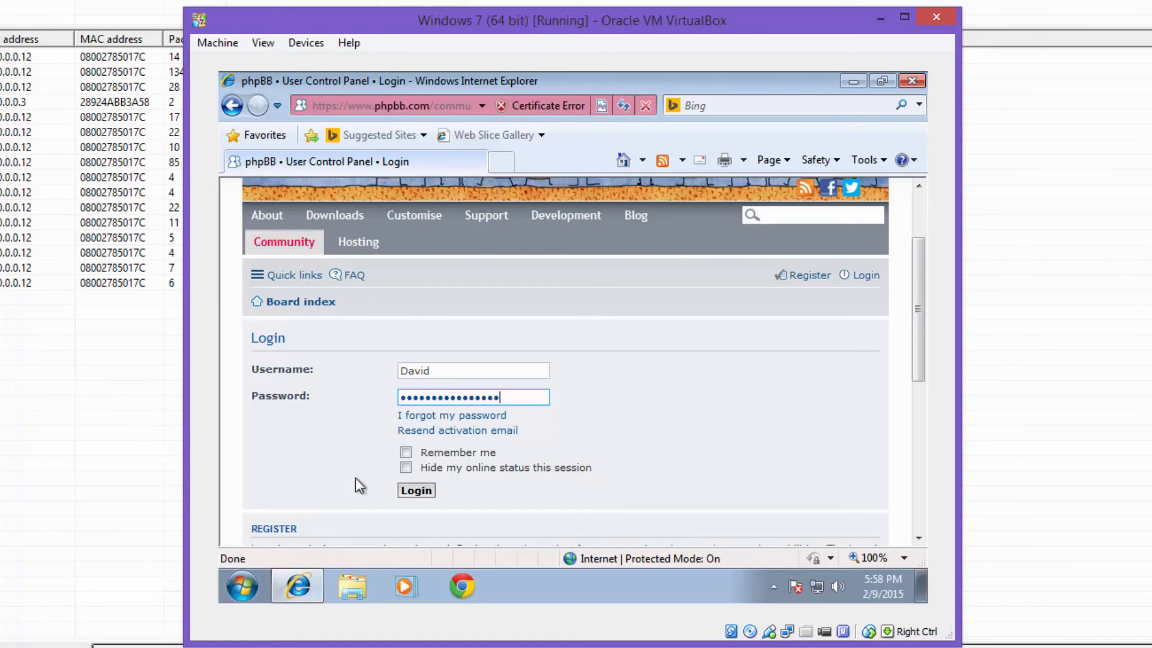
{"action": "left_click", "coordinate": [416, 490]}
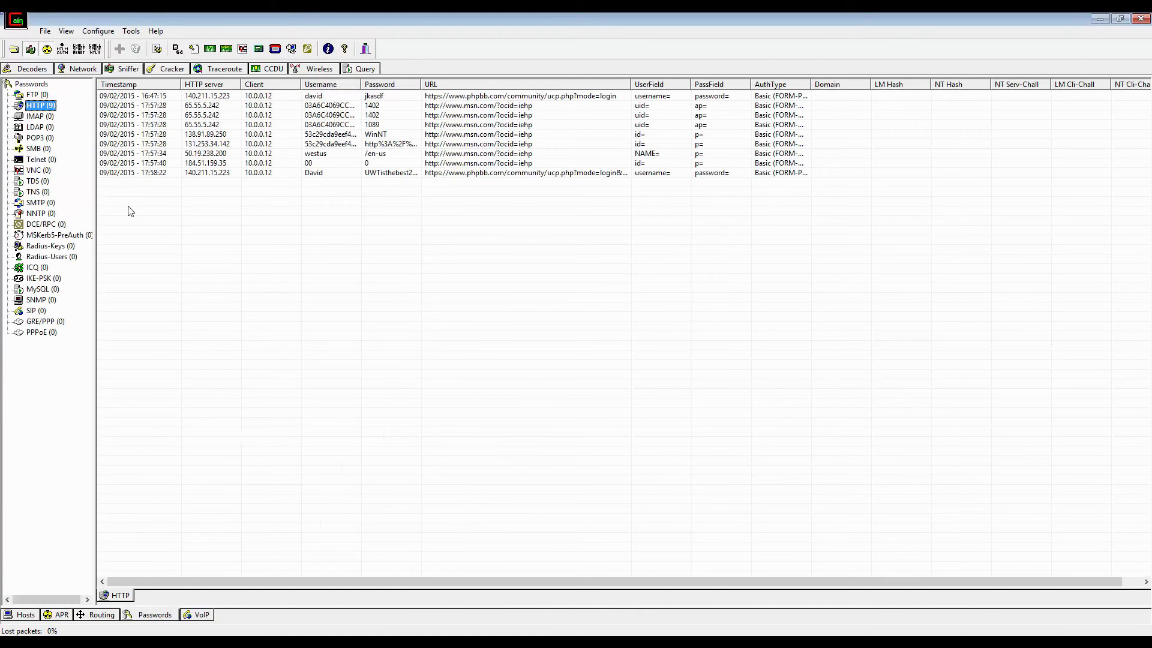
{"action": "mouse_move", "coordinate": [290, 175]}
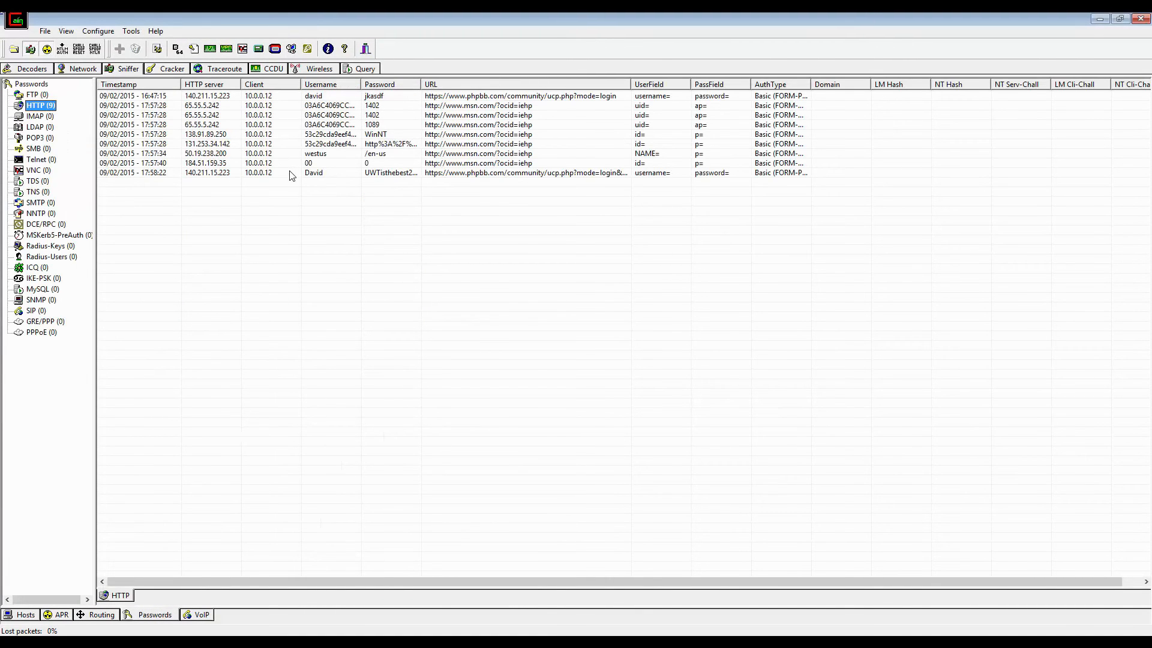
Select the newest captured phpbb.com HTTP credential entry.
{"action": "left_click", "coordinate": [313, 172]}
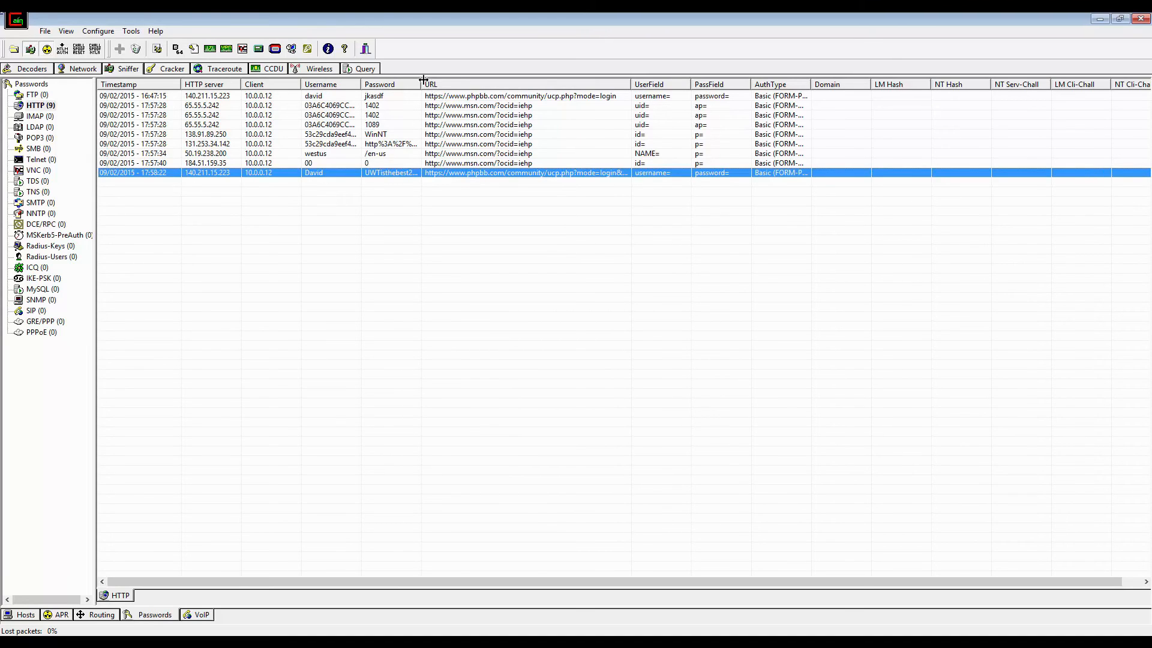